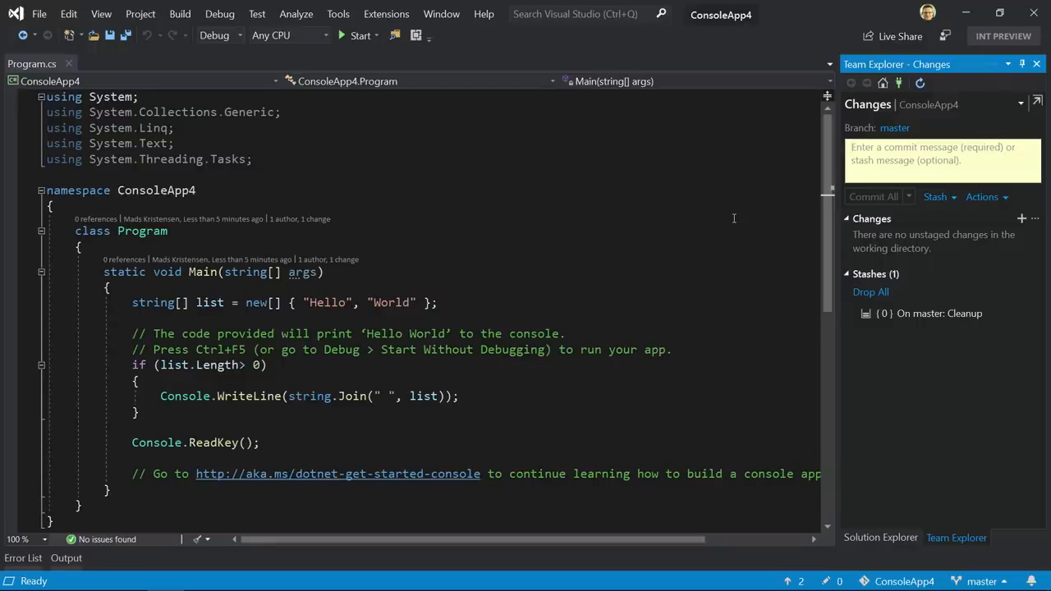
{"action": "mouse_move", "coordinate": [910, 309]}
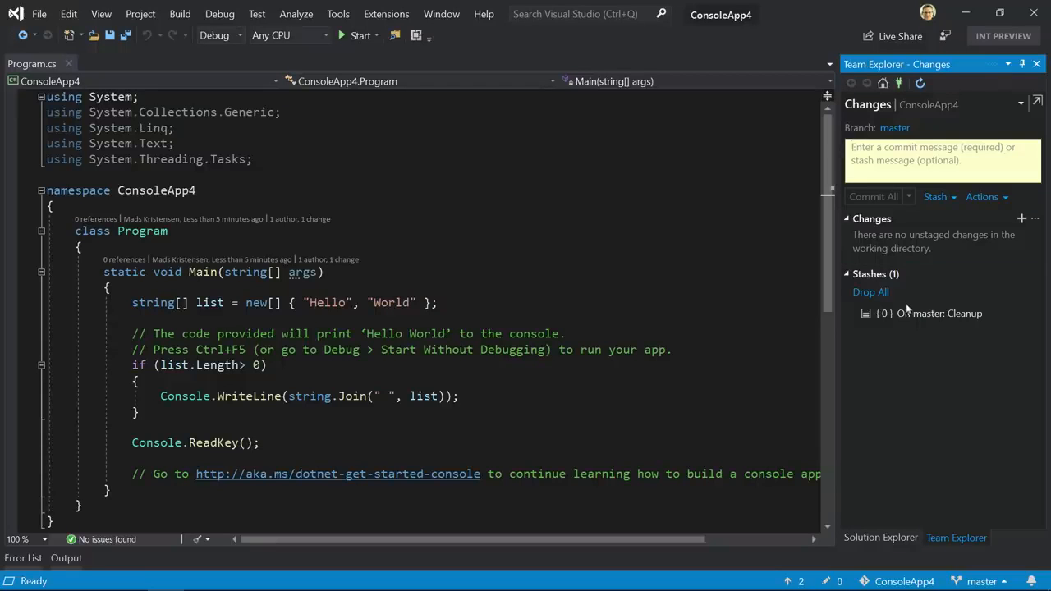